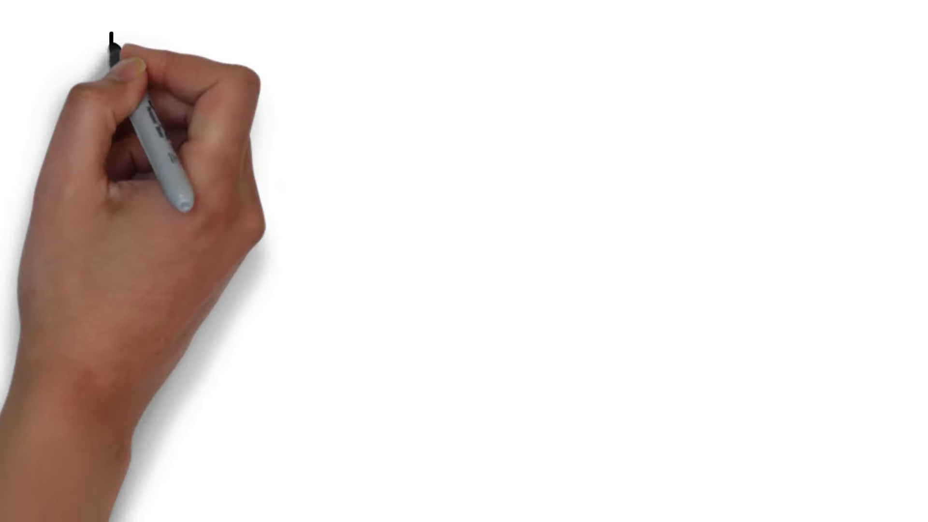
type("IBC 405")
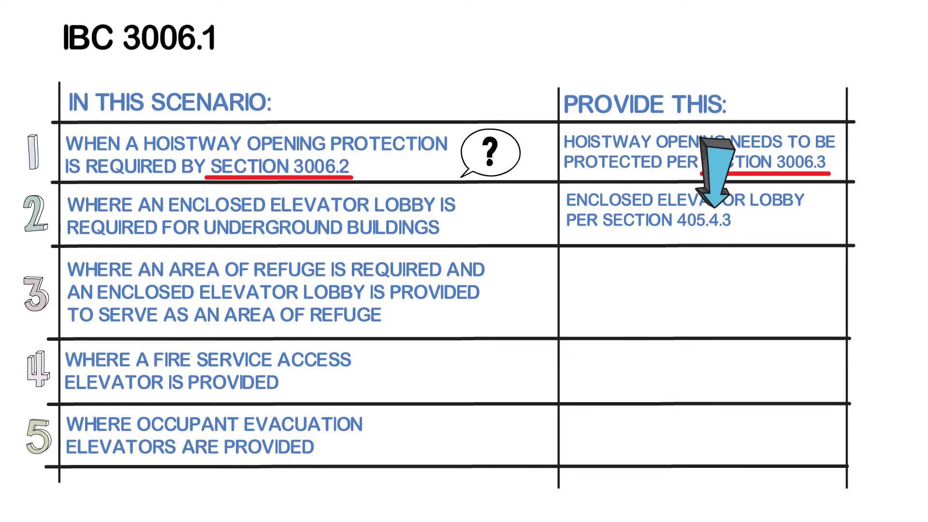
key("Right")
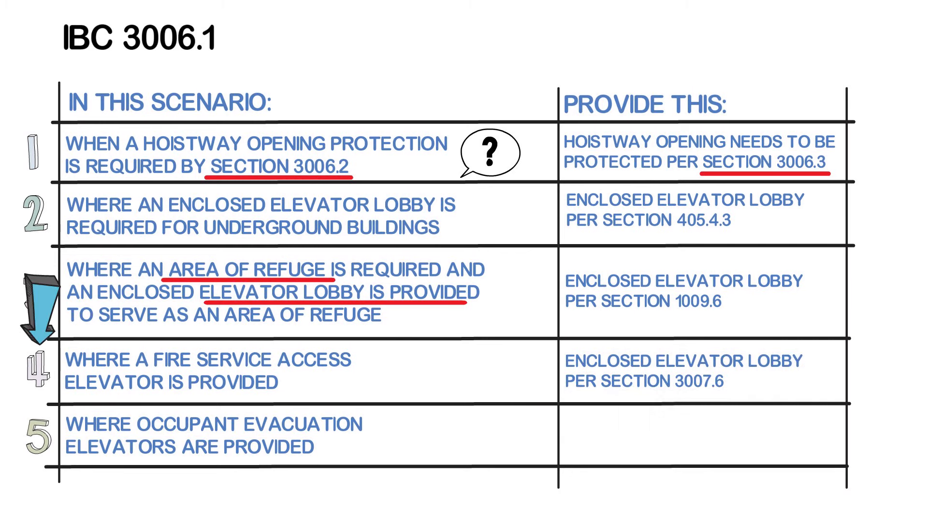
left_click_drag(160, 372, 355, 372)
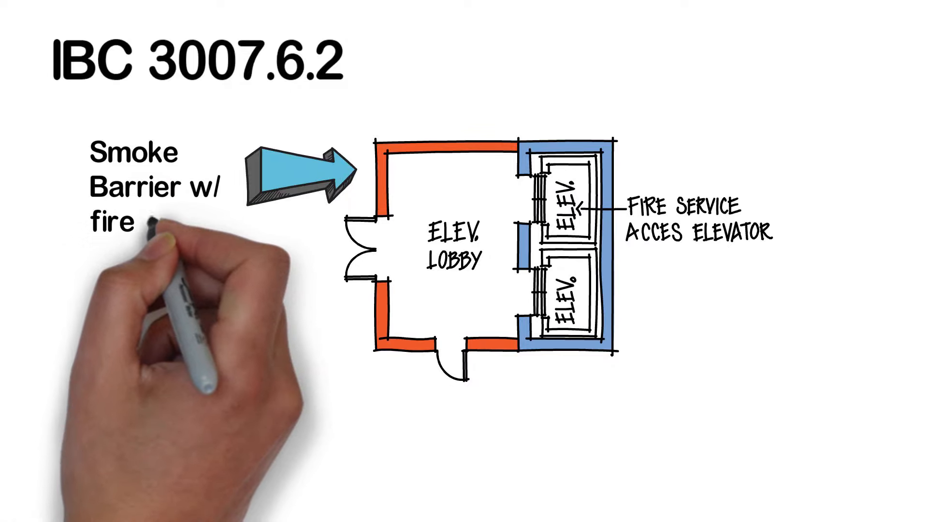
type("resistance not less than 1")
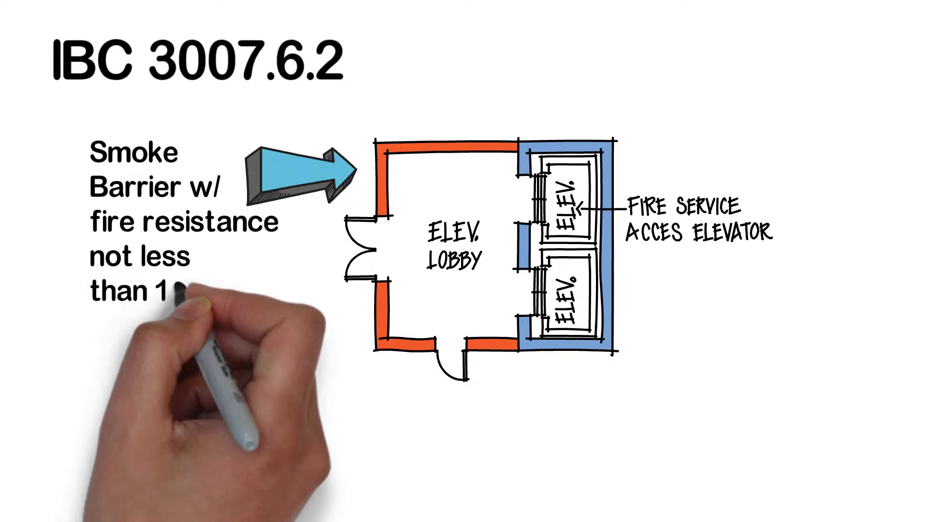